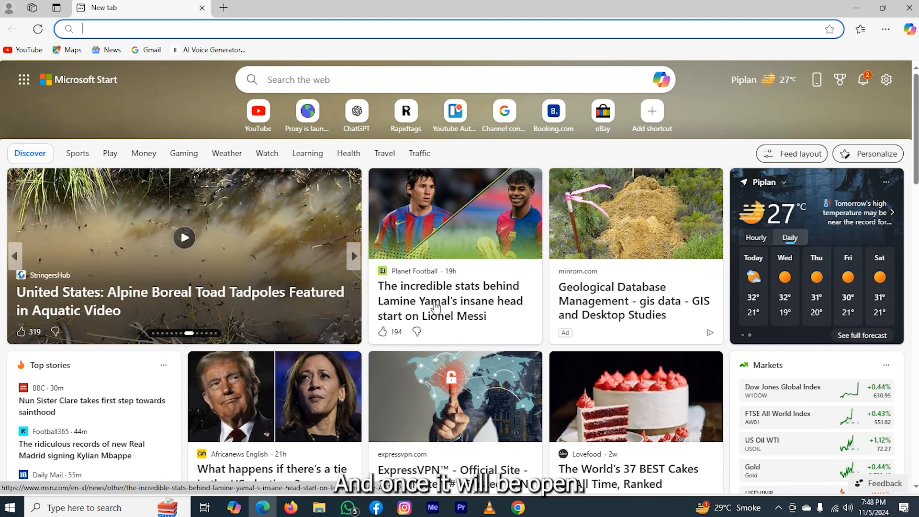
pyautogui.write('https://www.google.com')
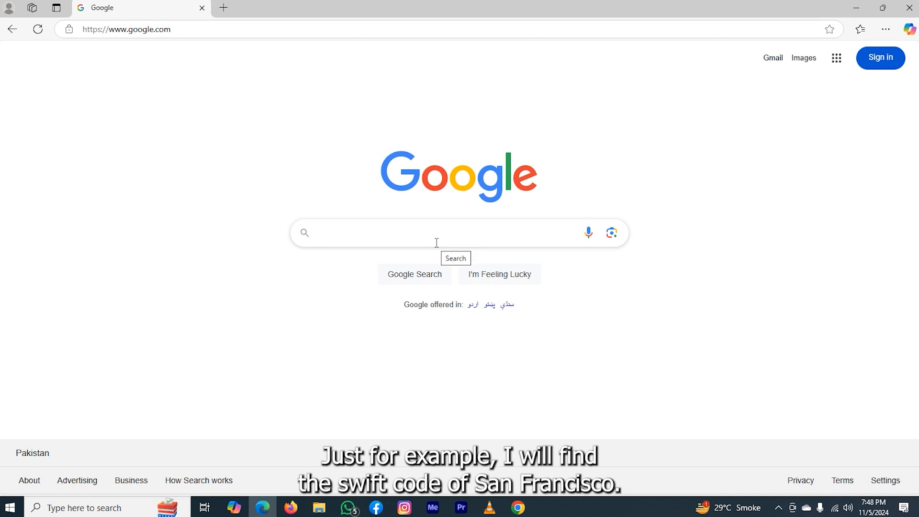
# Step: Search 'citi bank swift code of san francisco' and highlight CITIUS33 in the featured answer
pyautogui.write('citi bank swift code of san francisco')
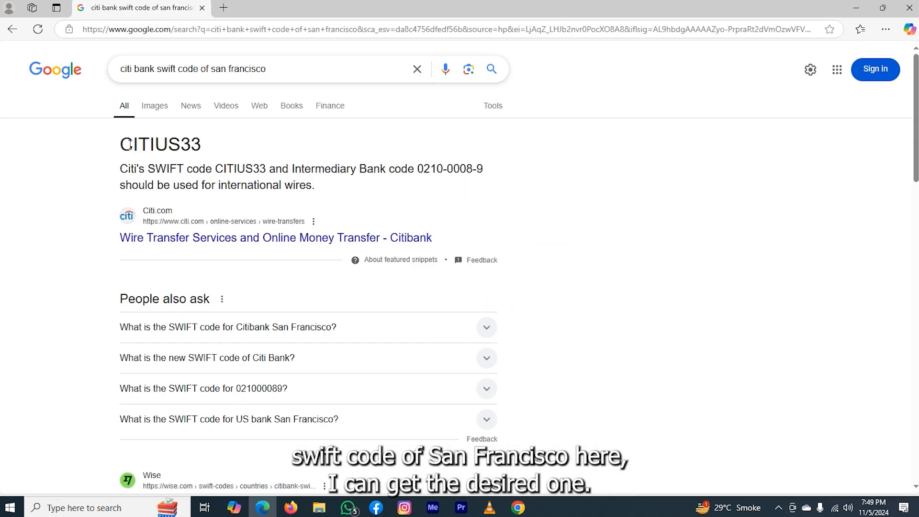
pyautogui.doubleClick(159, 144)
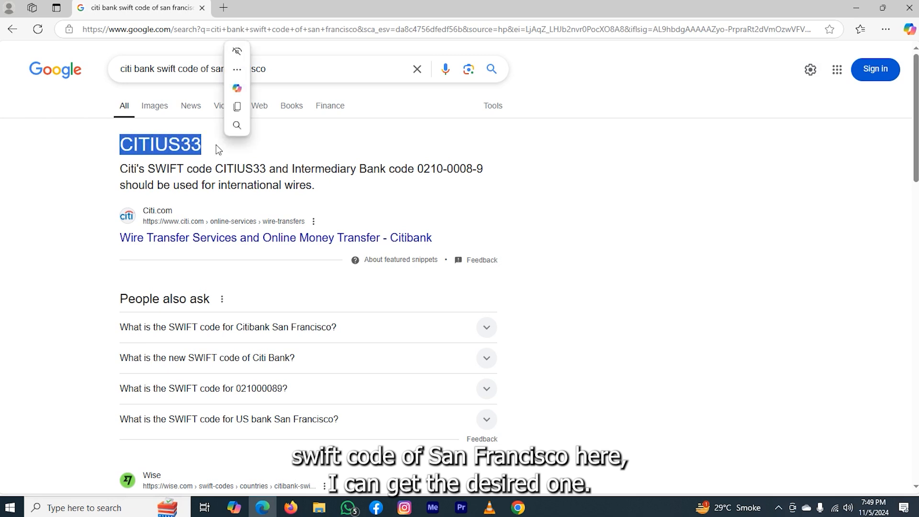